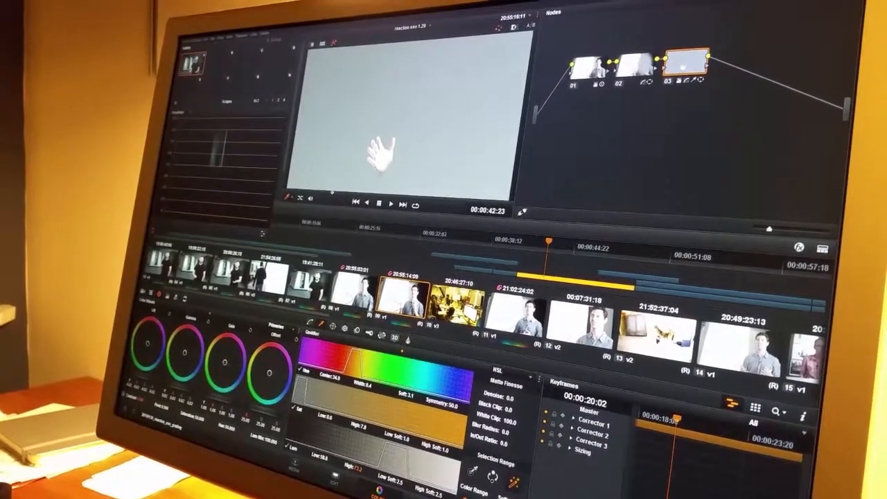
- Switch from the Qualifier panel to the Key panel to show the isolated hand matte's key settings
{"action": "left_click", "coordinate": [358, 329]}
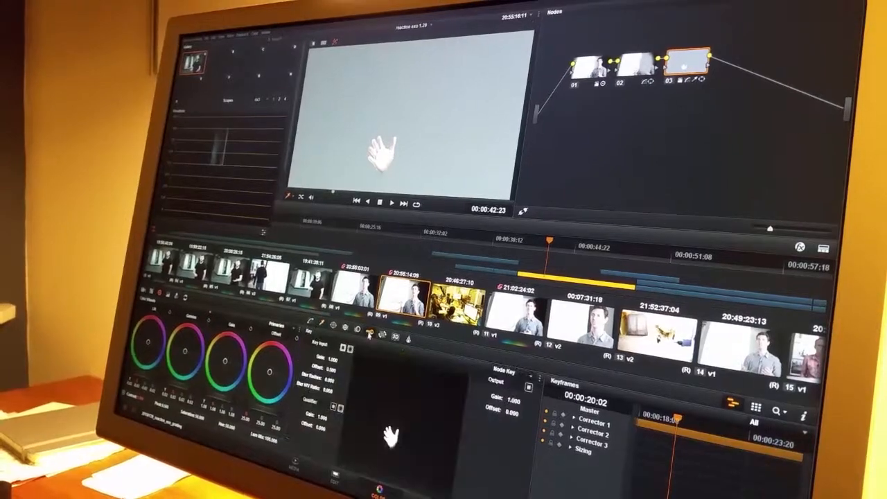